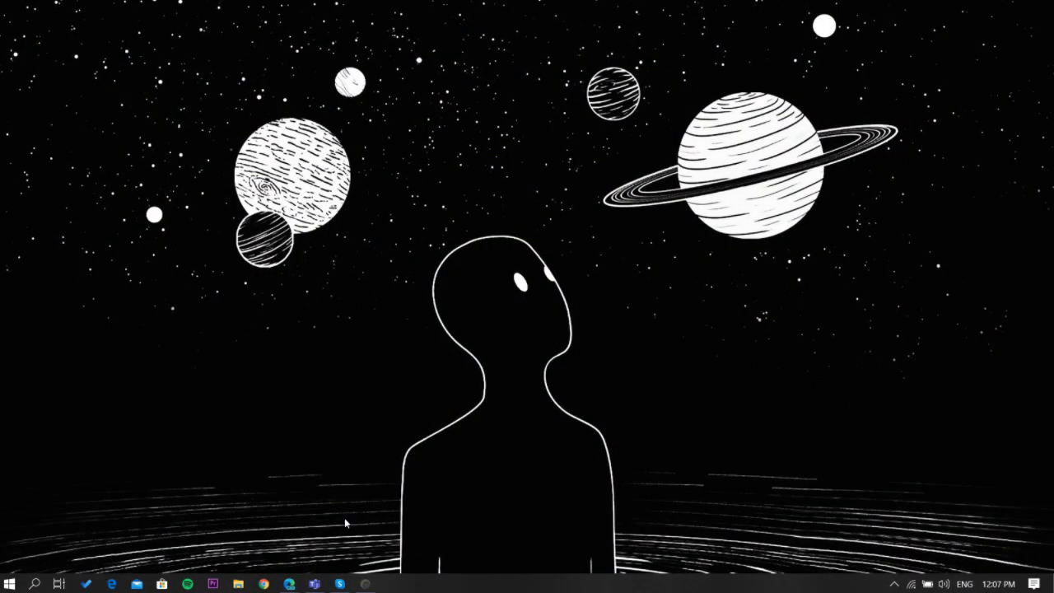
click(339, 582)
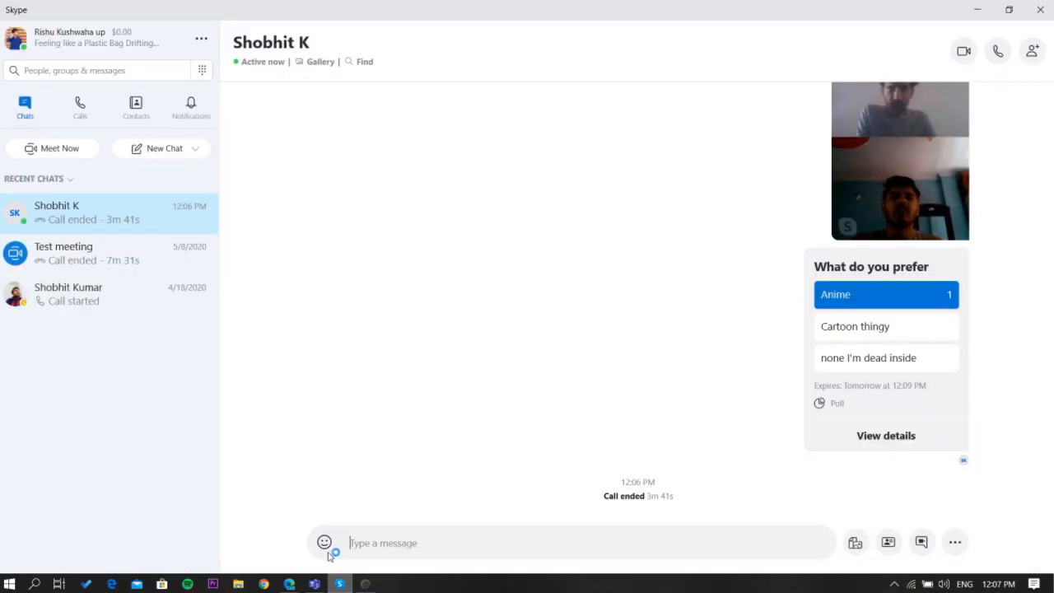
click(962, 52)
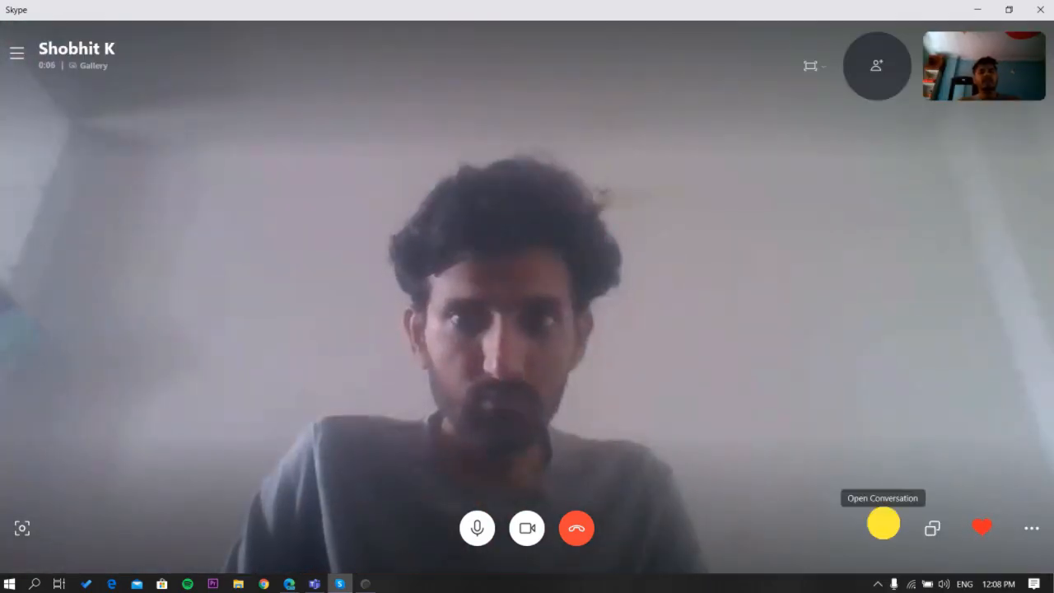
Show the conversation beside the call and begin a new poll from the chat's more menu
click(883, 523)
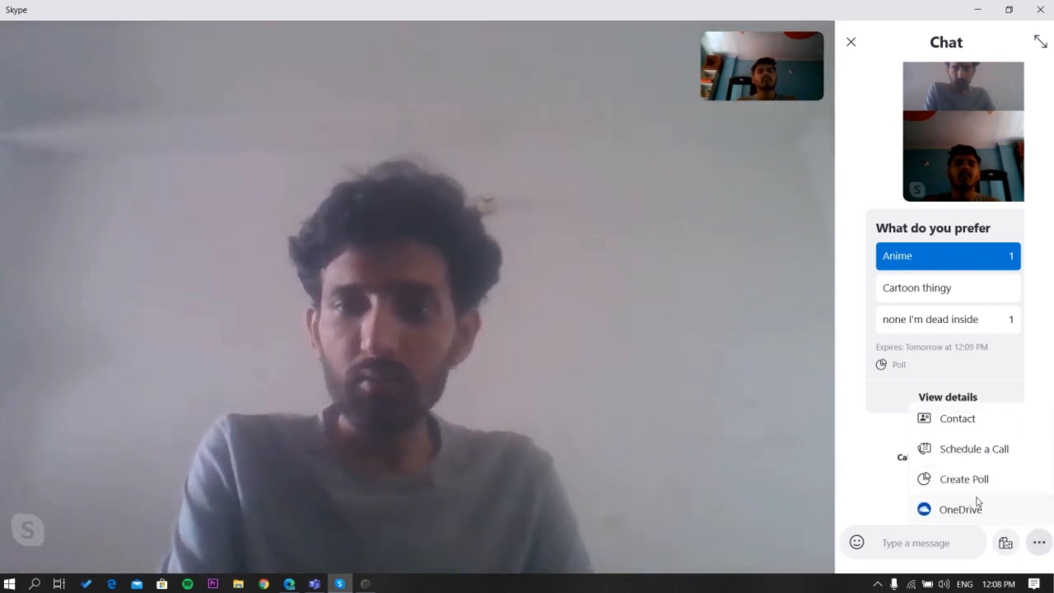
click(963, 478)
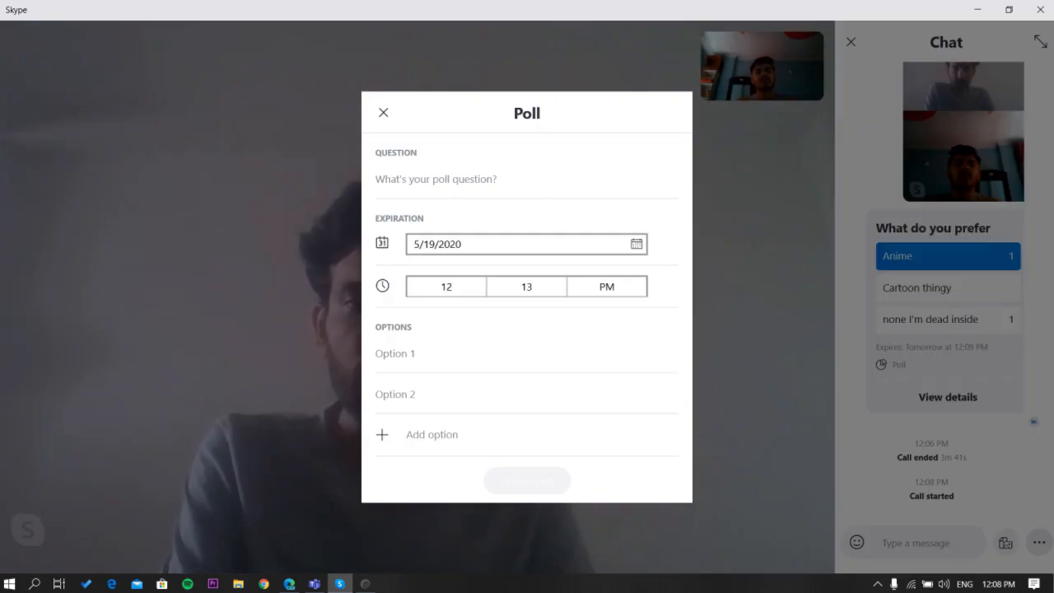
Create the poll 'What do you like' with options Apple and Not Apple and post it
text(What do you like)
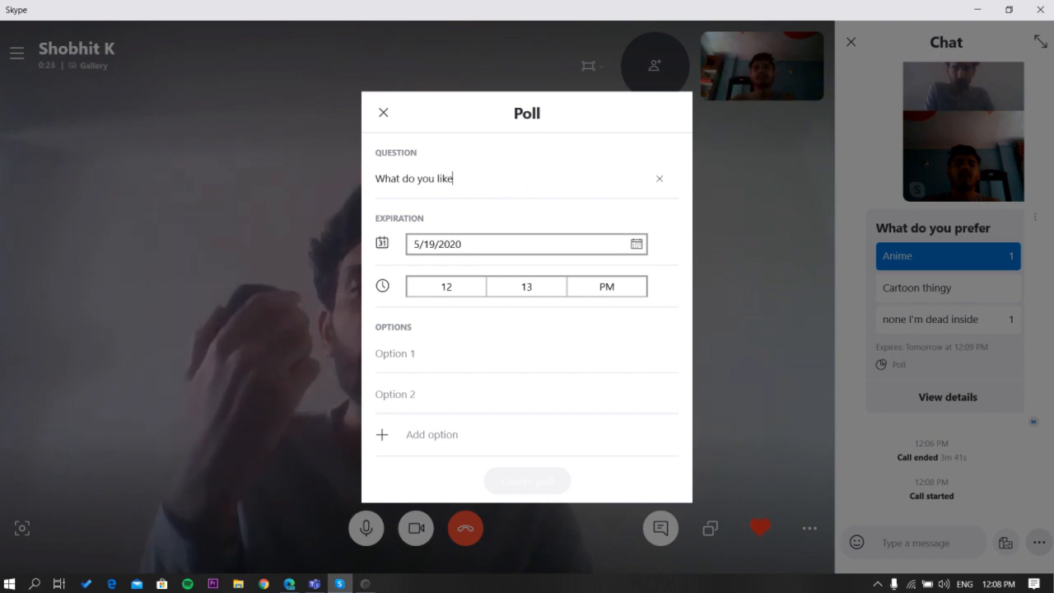
text(Apple)
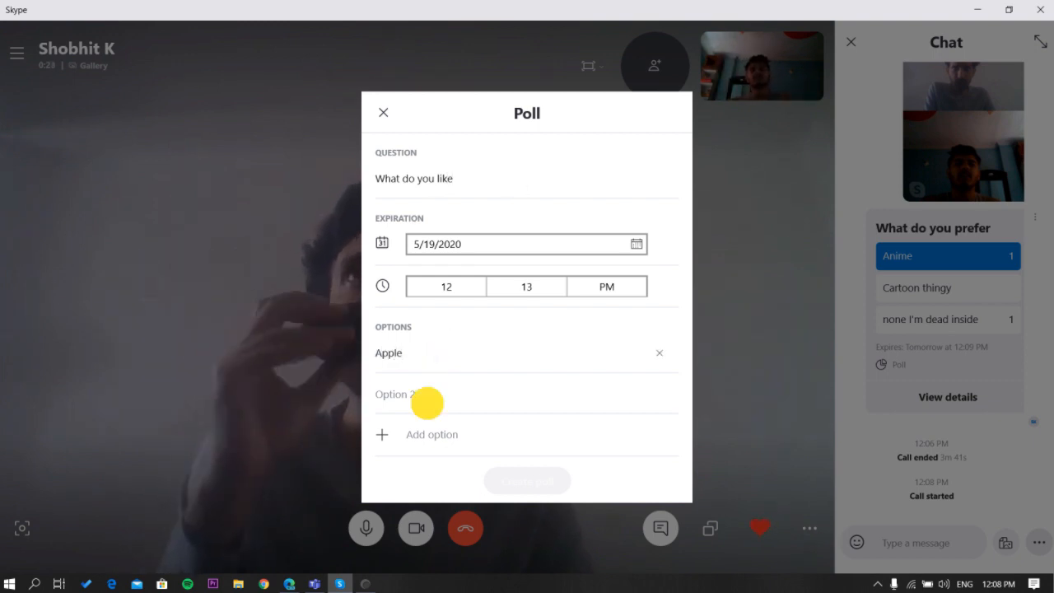
text(Not Apple)
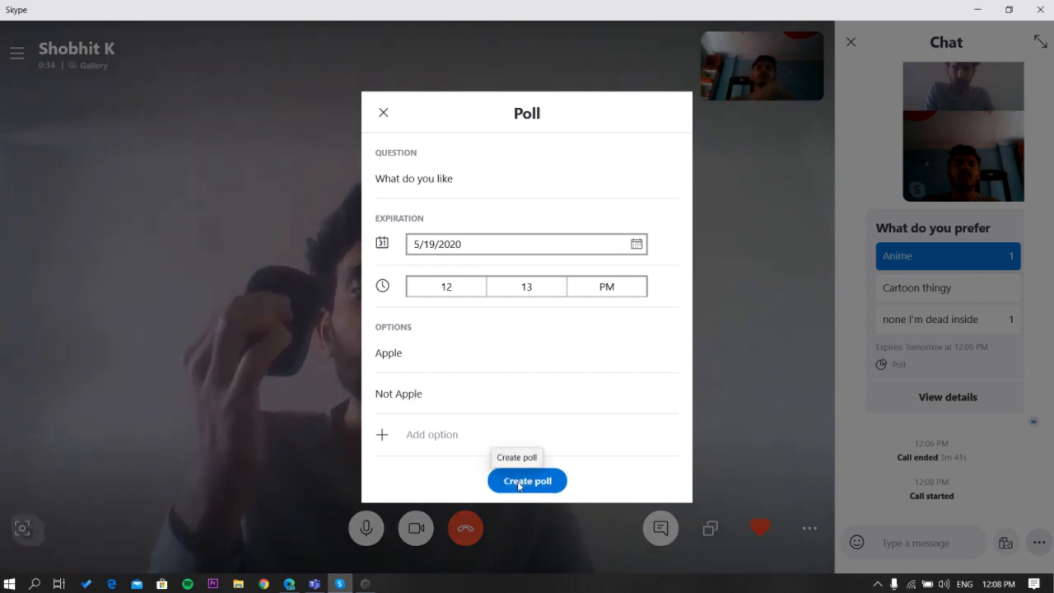
click(527, 481)
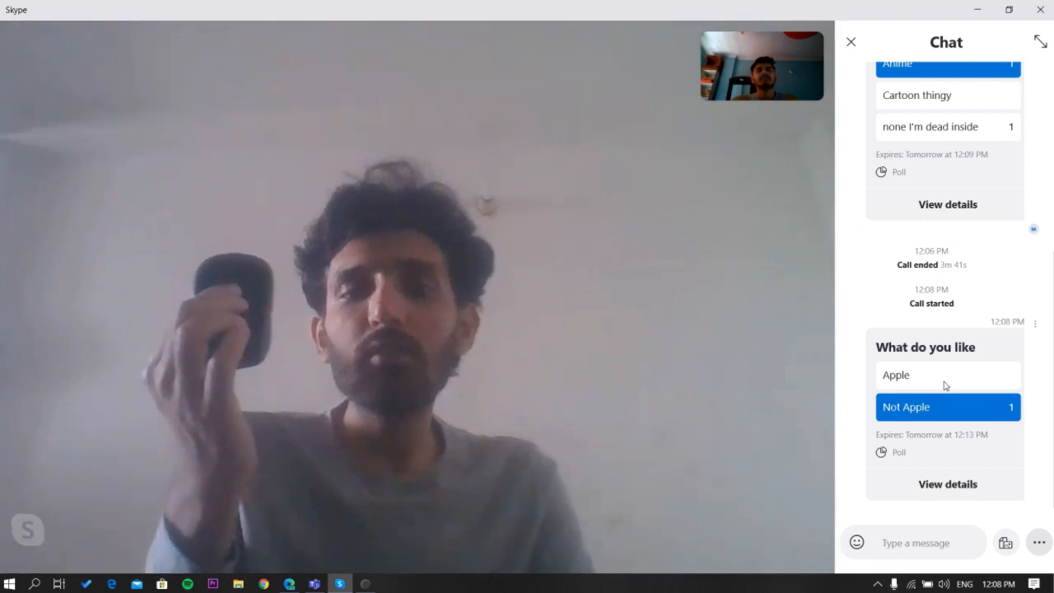
Hide the chat panel and hang up the call, leaving the poll with one vote in the chat
click(849, 42)
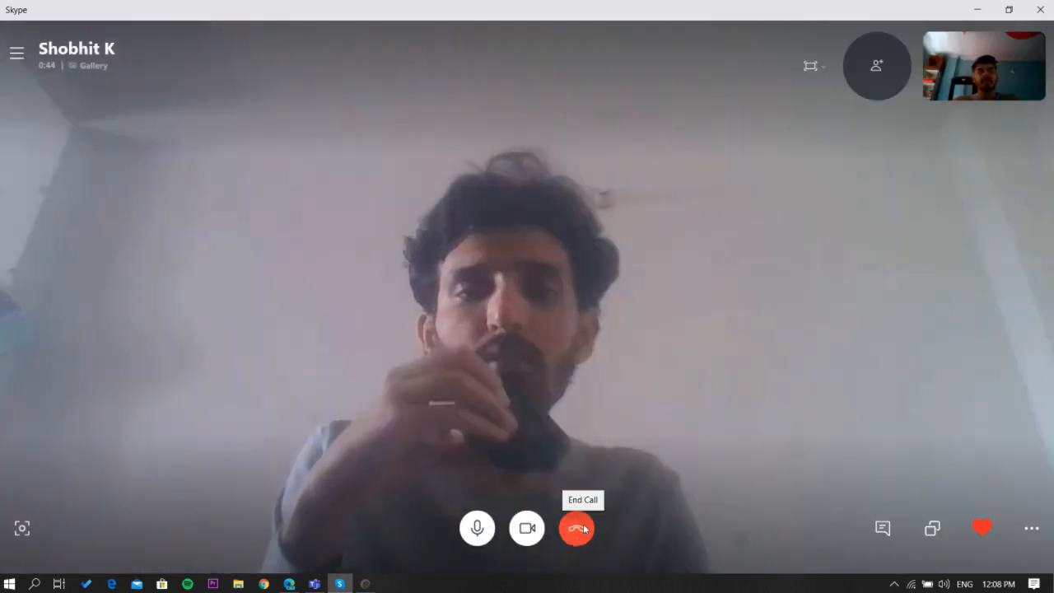
click(577, 527)
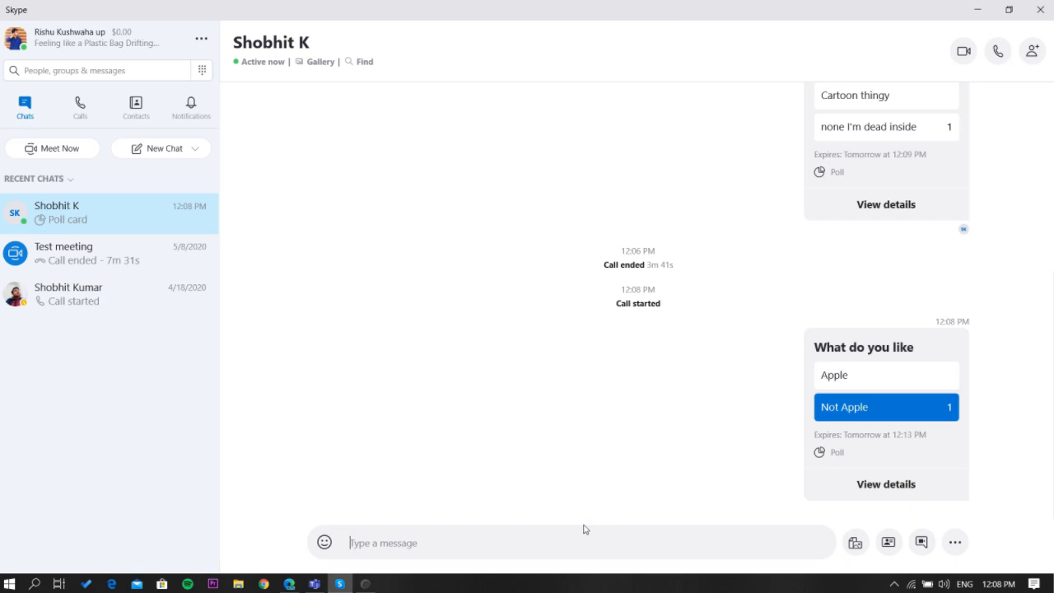